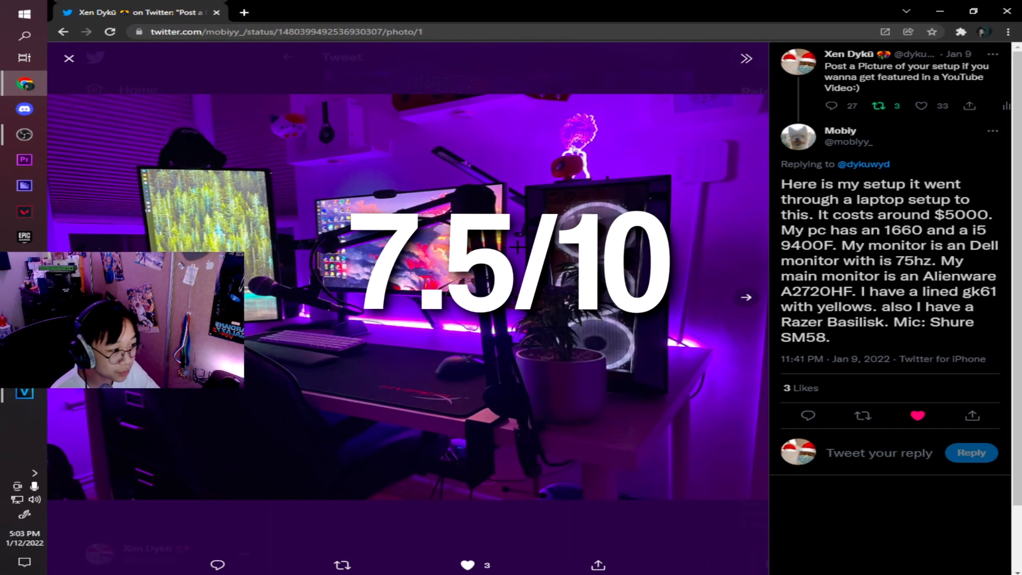
- View the blue-lit budget laptop setup under a loft bed and like that reply
{"action": "left_click", "coordinate": [745, 297]}
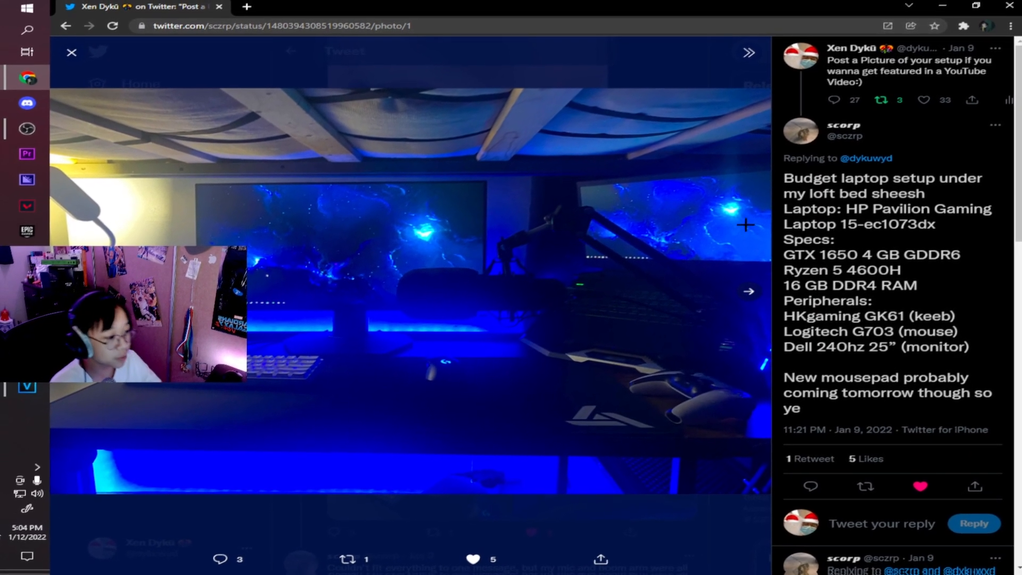
{"action": "left_click", "coordinate": [941, 6]}
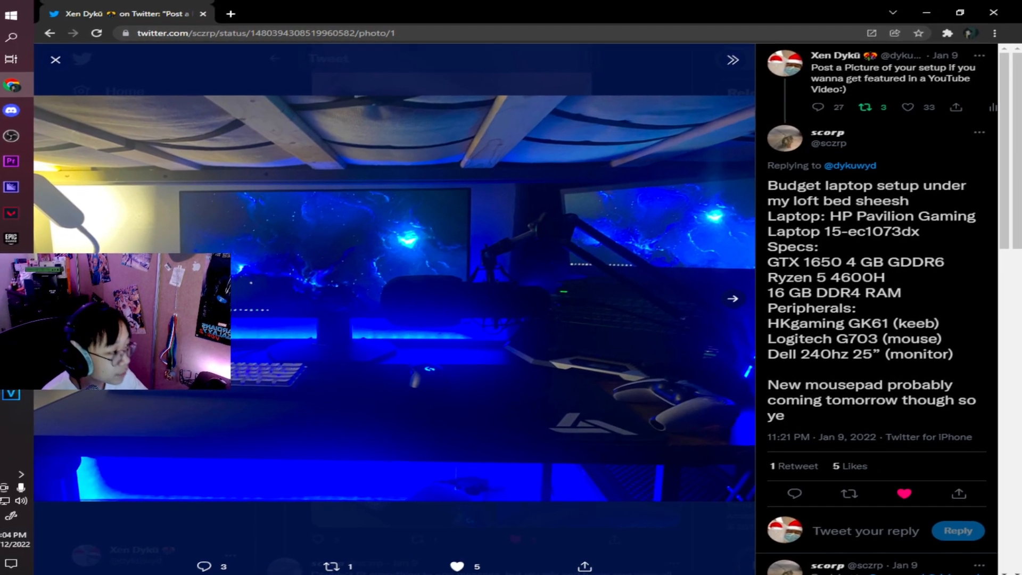